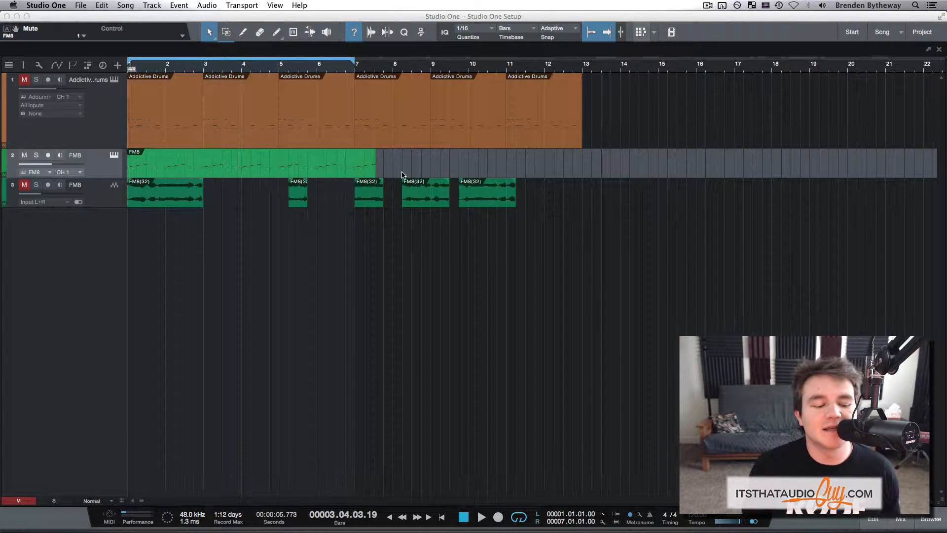
- Select the FM8 instrument event and arm its track for recording
{"action": "left_click", "coordinate": [47, 155]}
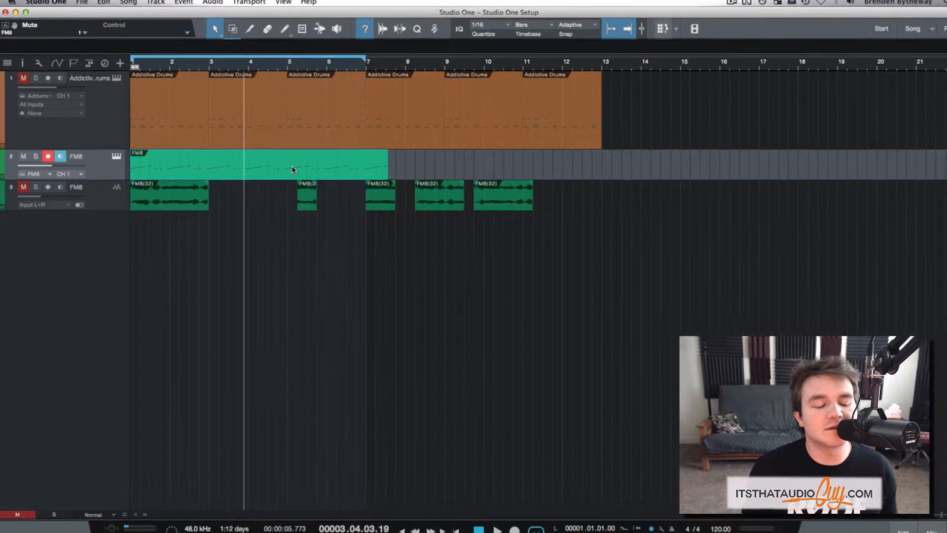
- Bounce the FM8 instrument event to audio via its context menu's Bounce Selection
{"action": "right_click", "coordinate": [273, 176]}
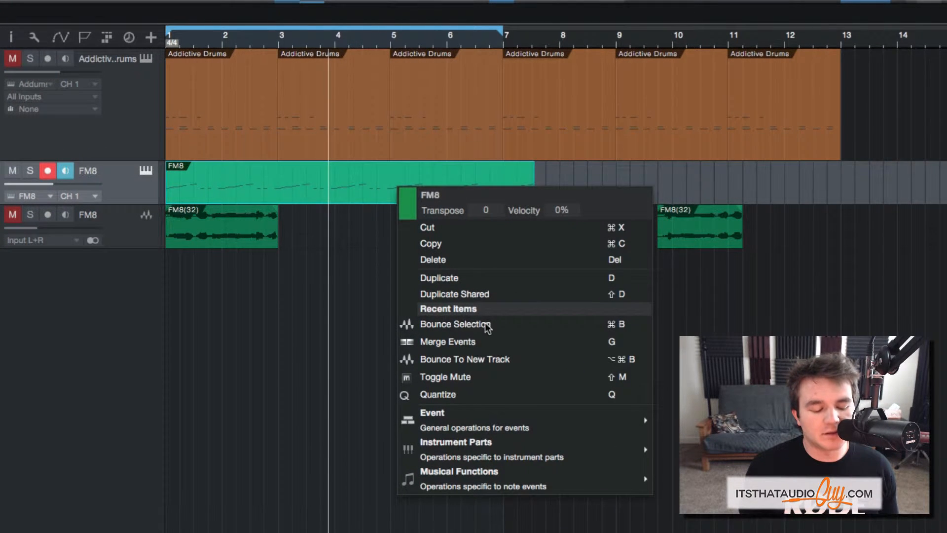
{"action": "left_click", "coordinate": [456, 324]}
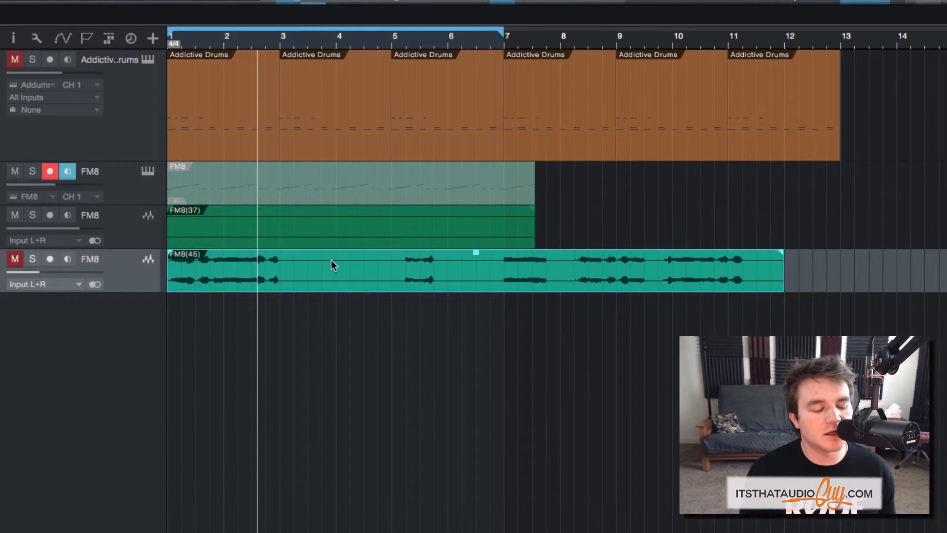
{"action": "mouse_move", "coordinate": [334, 284]}
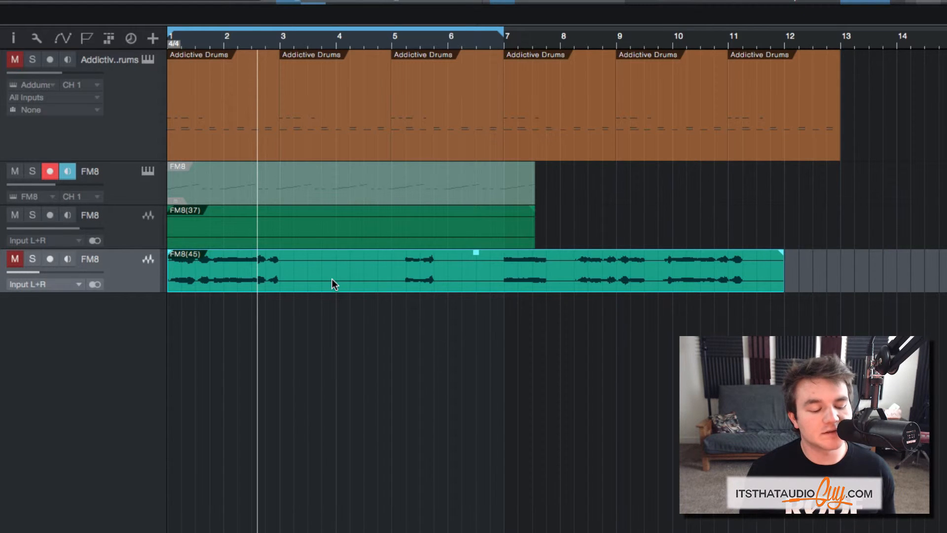
{"action": "mouse_move", "coordinate": [290, 281]}
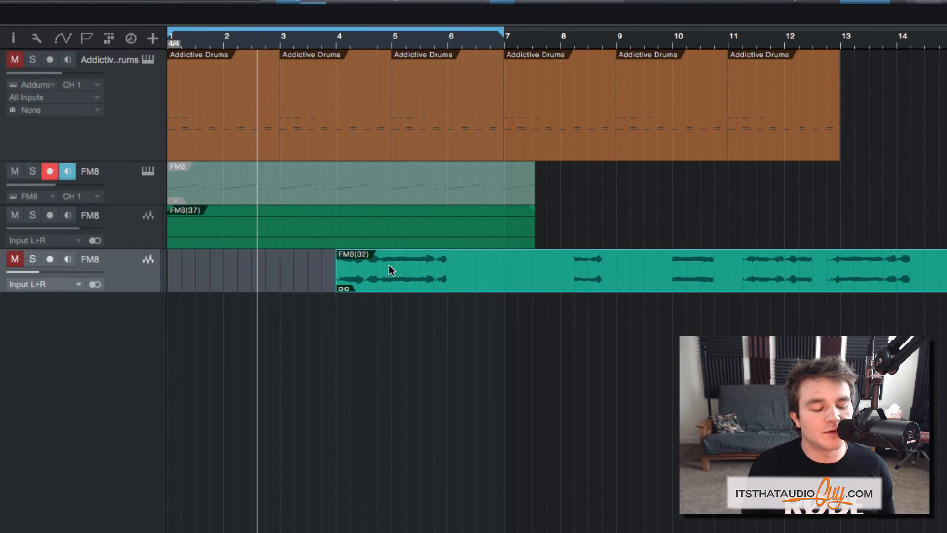
- Move the merged FM8(32) audio event left so it begins at bar 1
{"action": "left_click_drag", "start_coordinate": [389, 268], "coordinate": [259, 272]}
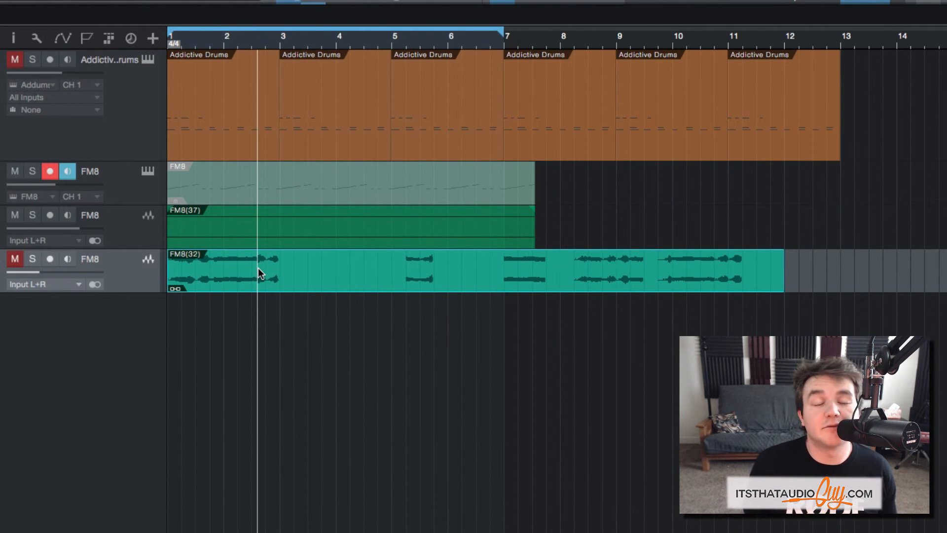